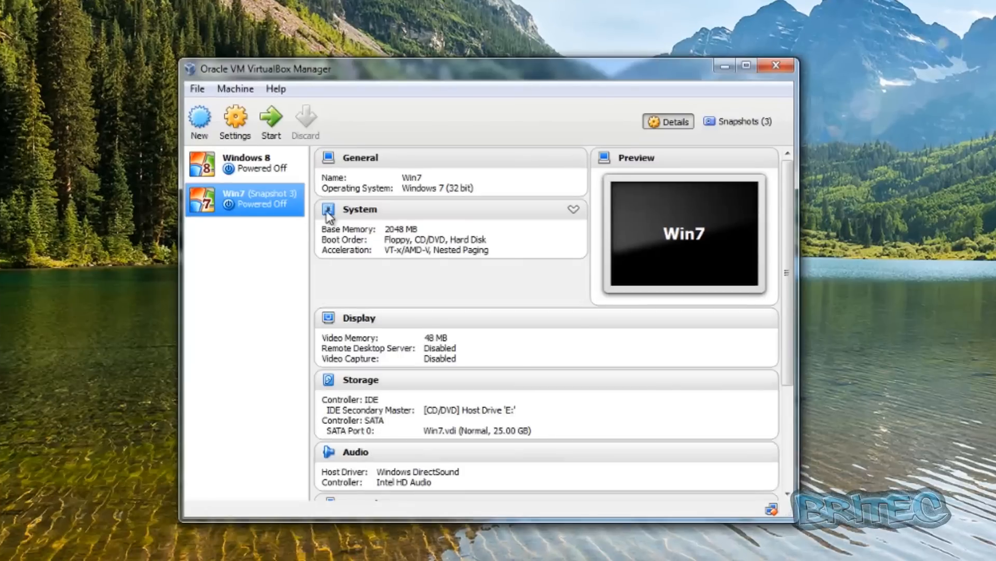
{"action": "mouse_move", "coordinate": [329, 78]}
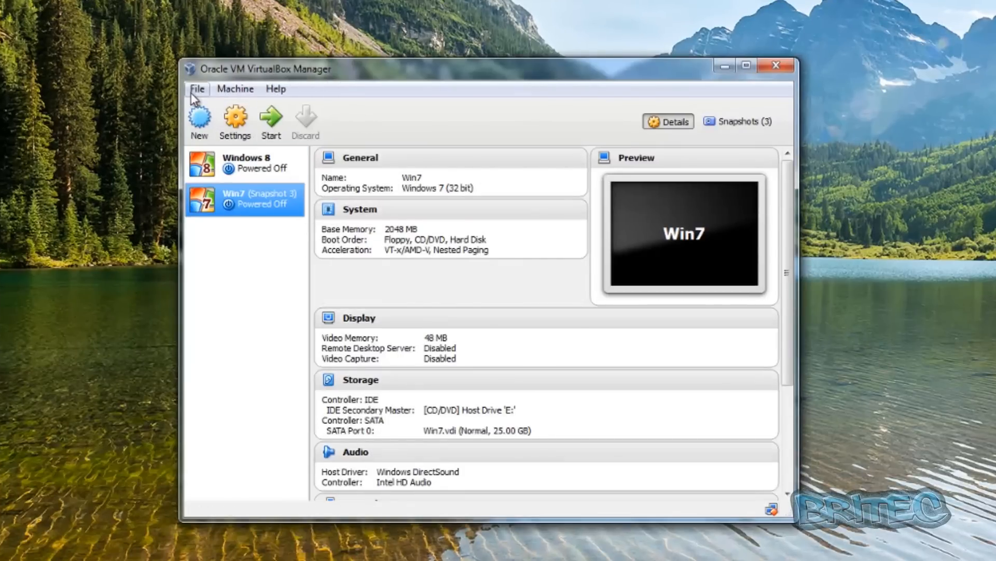
Open the Virtual Media Manager from the File menu, listing Win7.vdi and Windows 8.vdi
{"action": "left_click", "coordinate": [197, 89]}
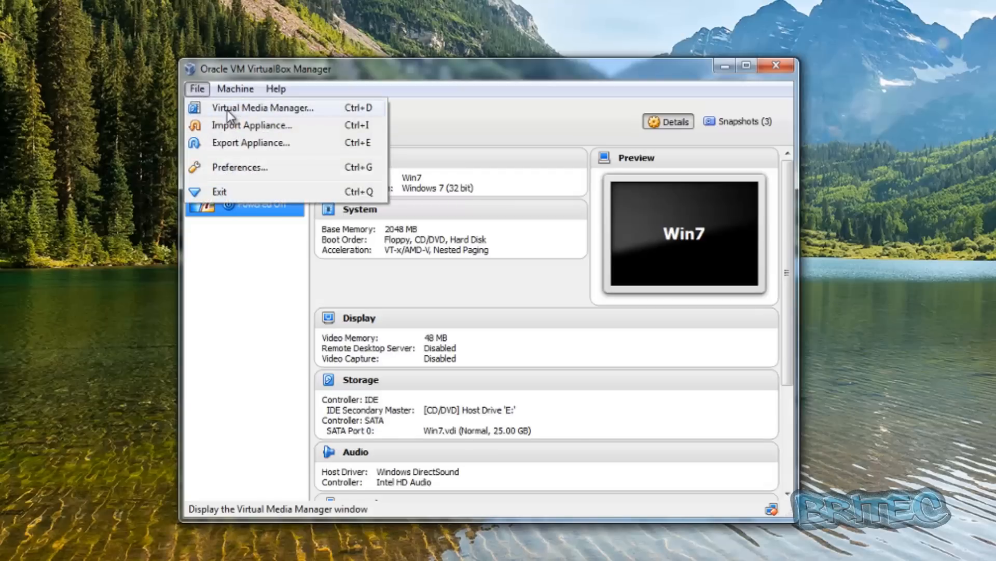
{"action": "left_click", "coordinate": [260, 107]}
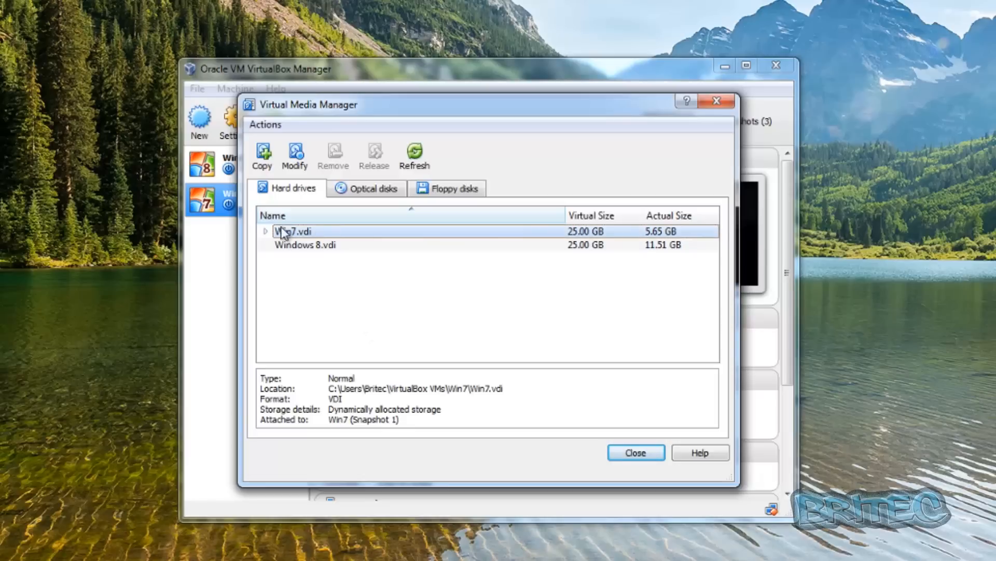
{"action": "mouse_move", "coordinate": [305, 238]}
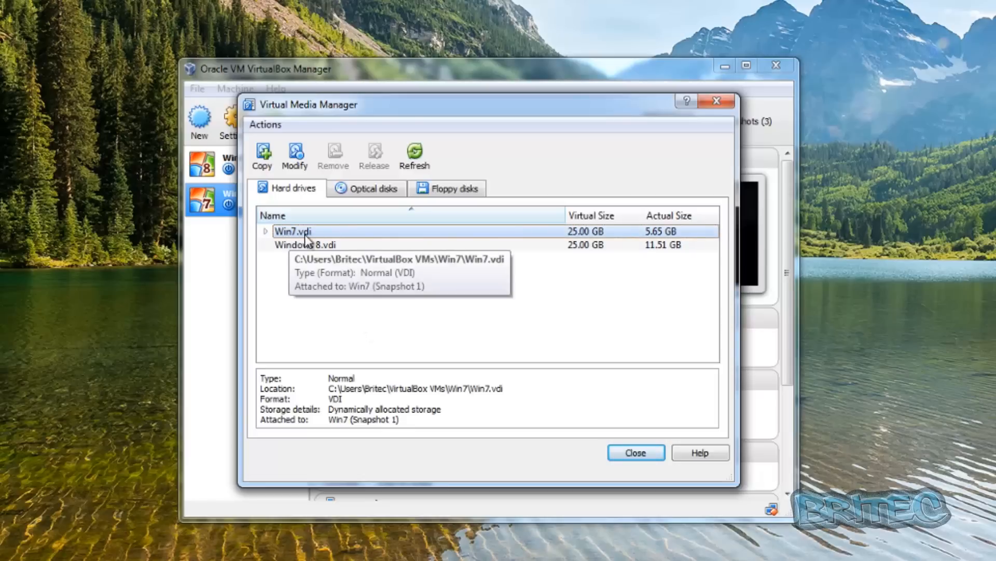
{"action": "mouse_move", "coordinate": [299, 238]}
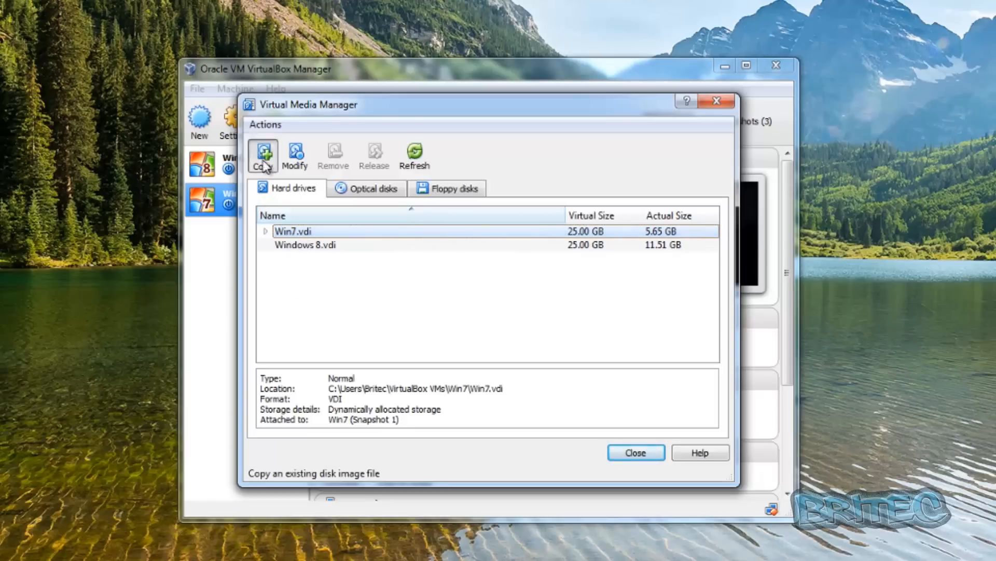
Run the copy wizard on Win7.vdi: VHD format, dynamically allocated, named Win7_copy
{"action": "left_click", "coordinate": [261, 156]}
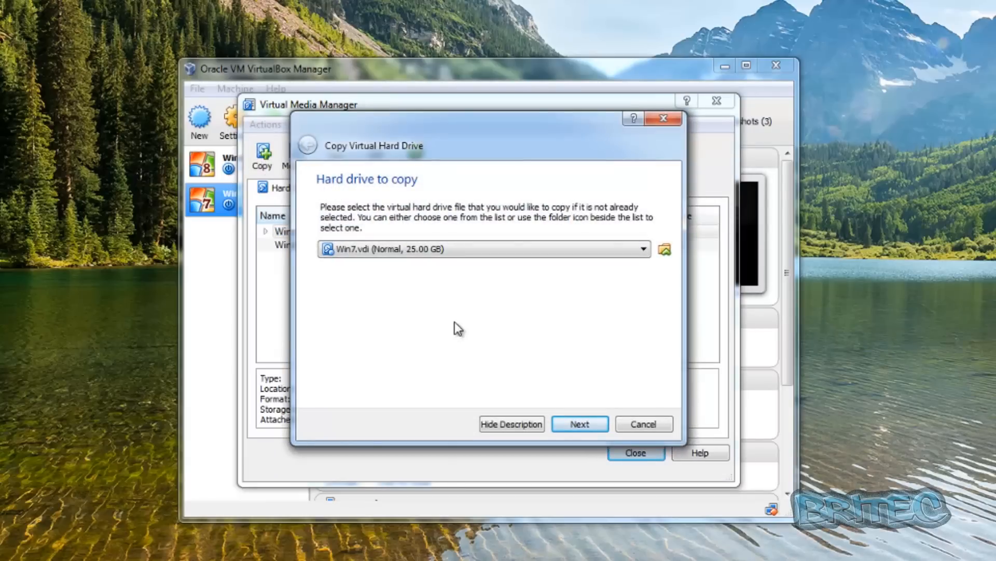
{"action": "left_click", "coordinate": [579, 424]}
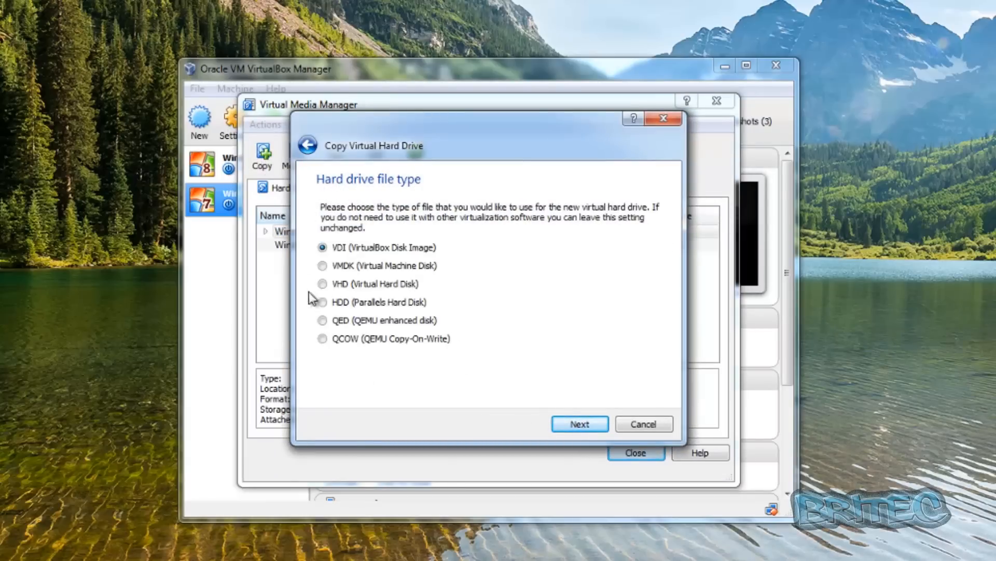
{"action": "mouse_move", "coordinate": [362, 261]}
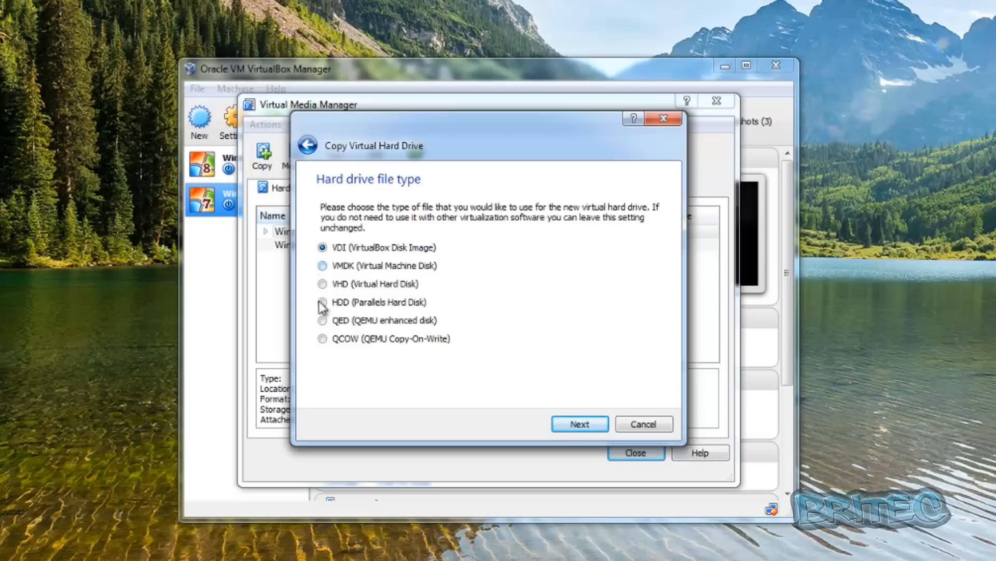
{"action": "left_click", "coordinate": [323, 284]}
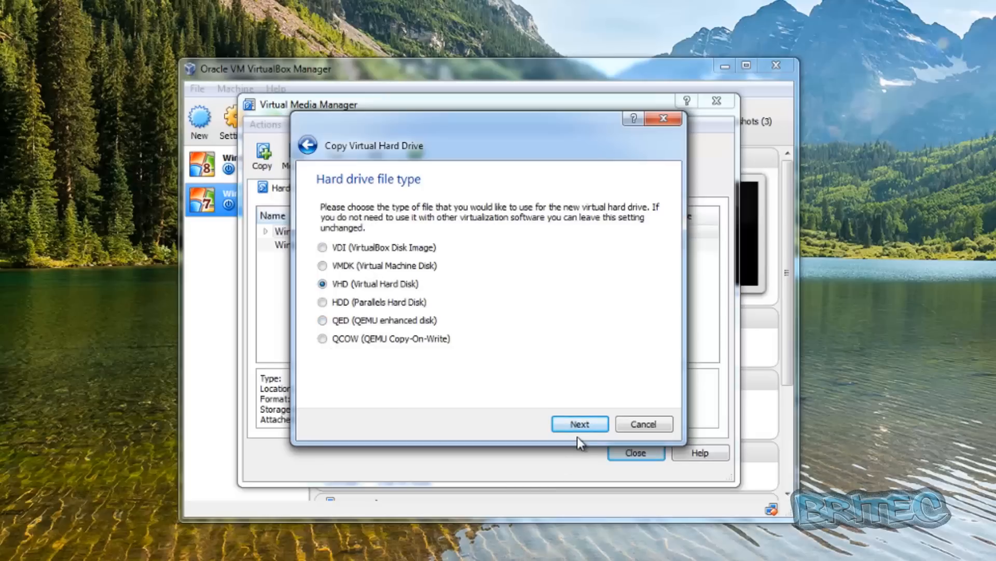
{"action": "left_click", "coordinate": [579, 424]}
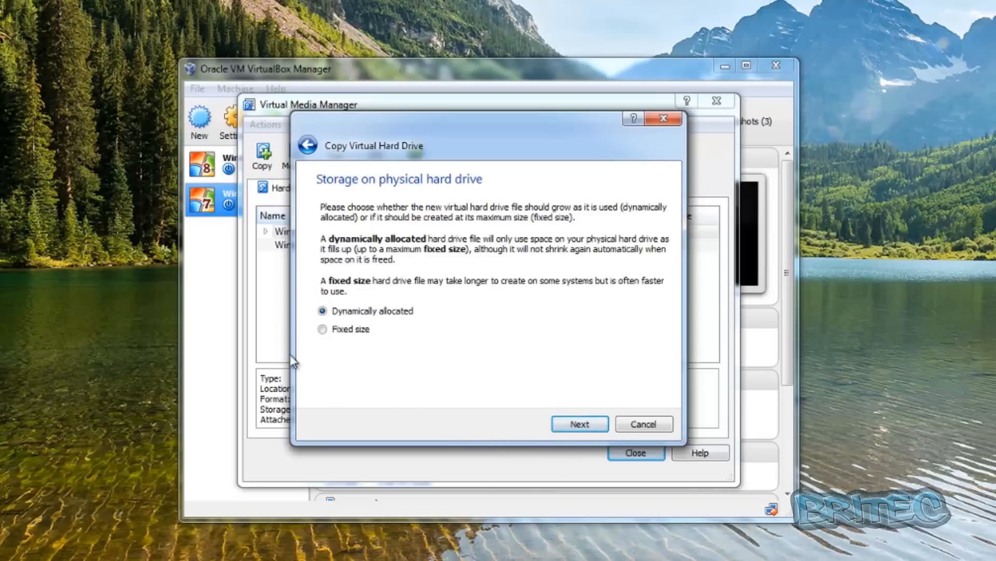
{"action": "mouse_move", "coordinate": [342, 343]}
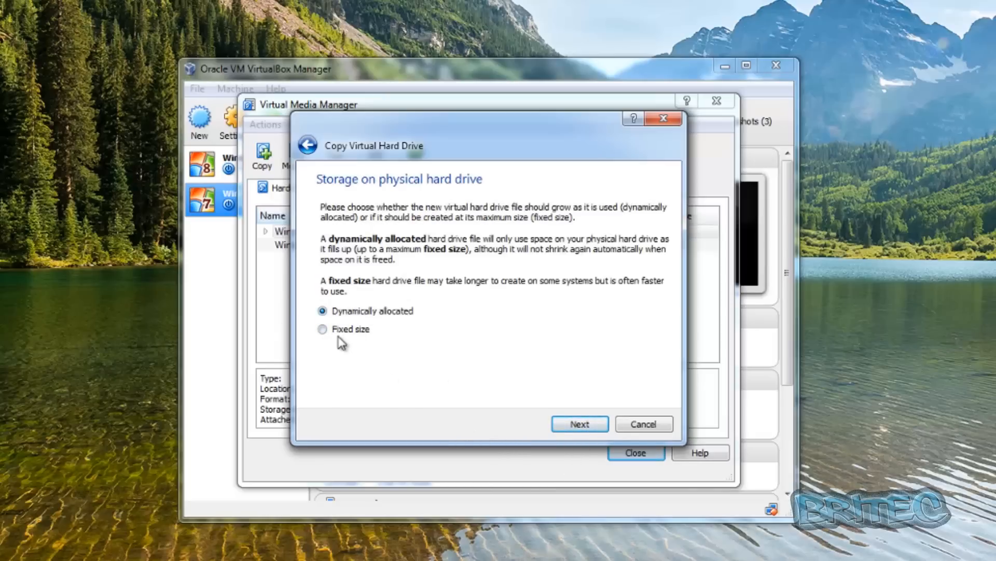
{"action": "mouse_move", "coordinate": [496, 440]}
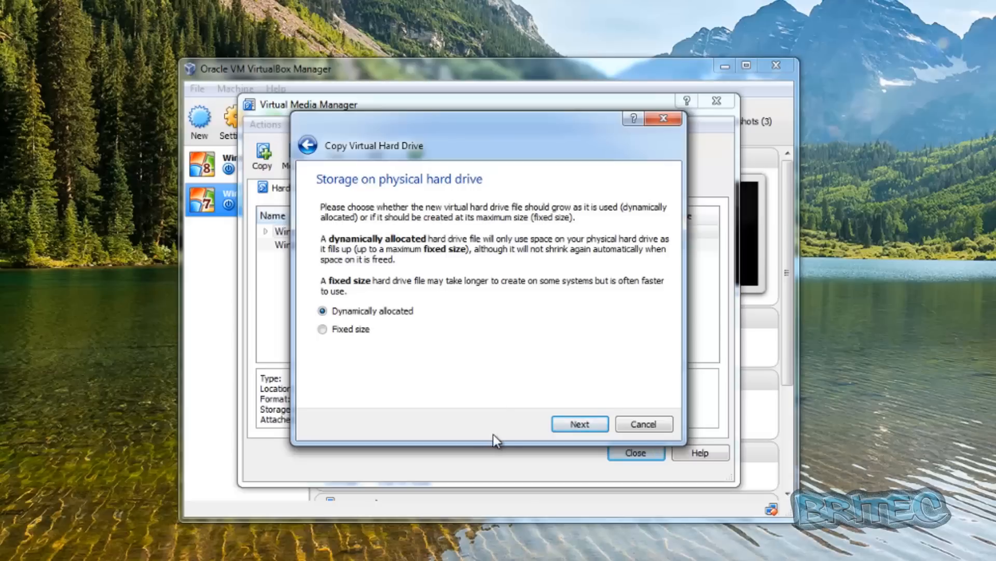
{"action": "left_click", "coordinate": [578, 424]}
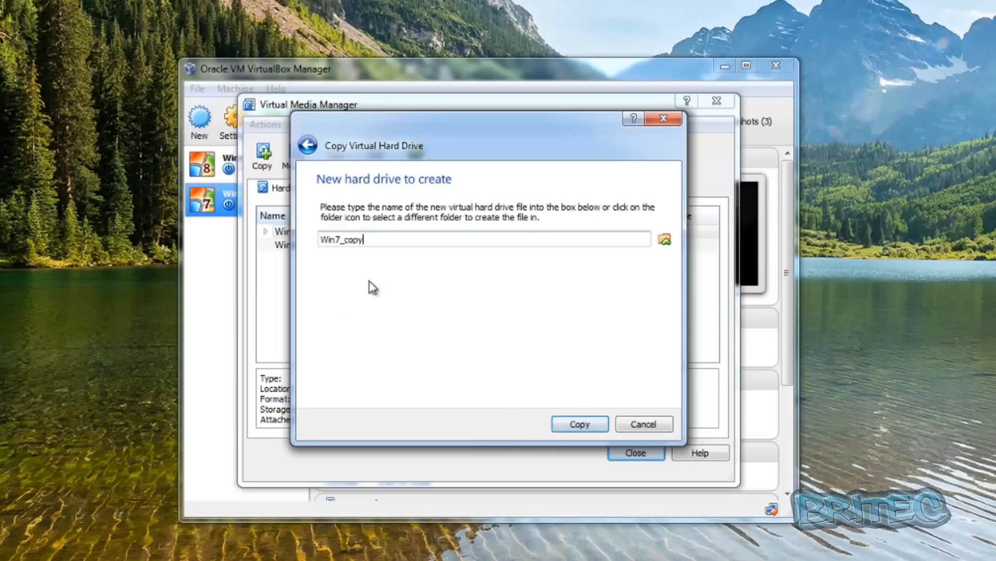
{"action": "mouse_move", "coordinate": [348, 291]}
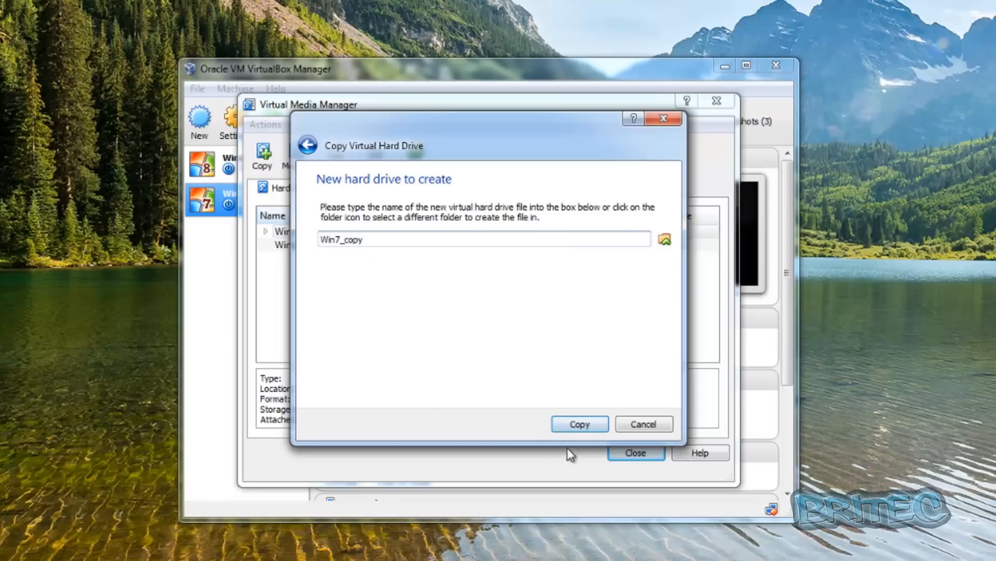
{"action": "left_click", "coordinate": [578, 424]}
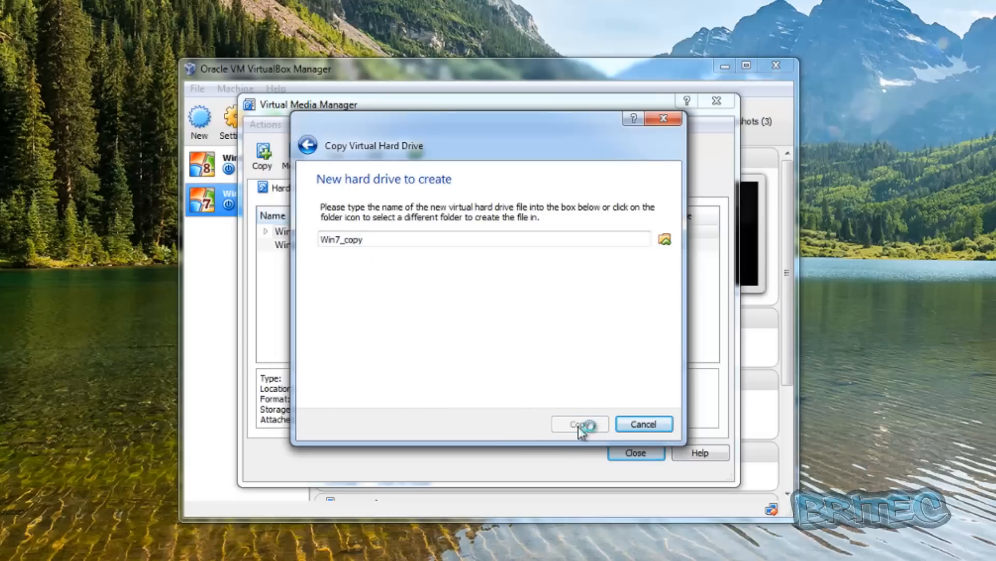
{"action": "left_click", "coordinate": [580, 424]}
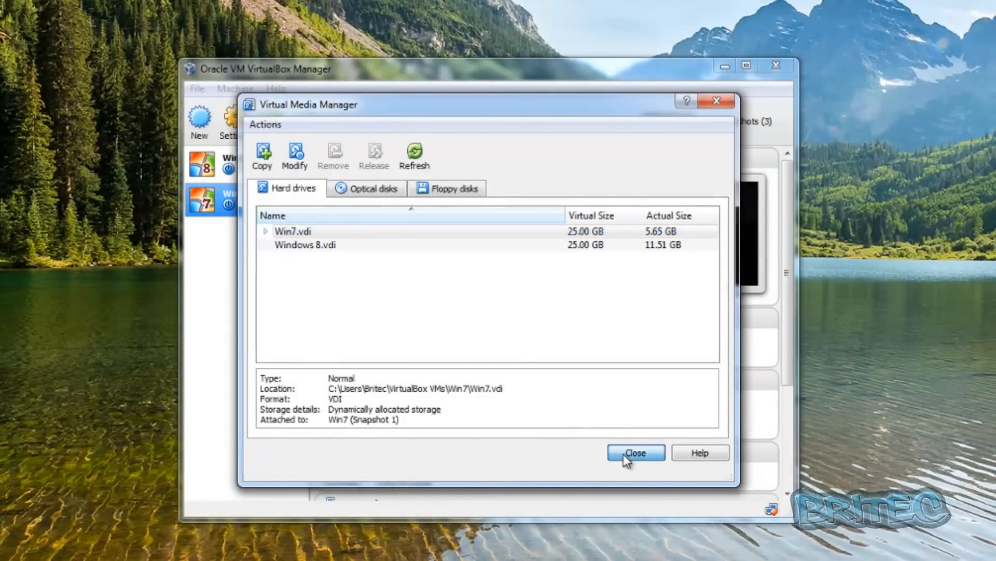
Close the media manager and locate Win7_copy.vhd in the VirtualBox VMs\Win7 folder
{"action": "left_click", "coordinate": [635, 452]}
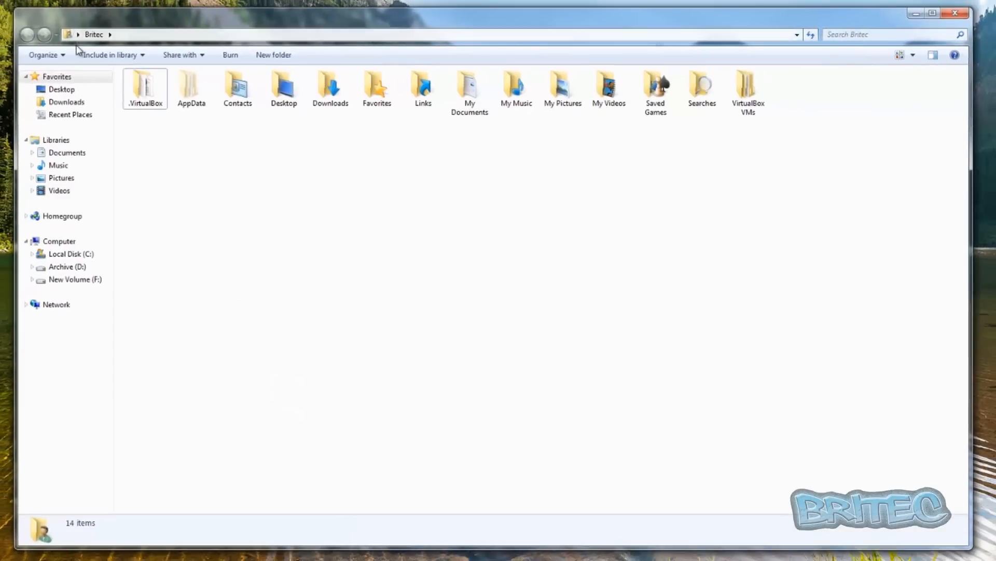
{"action": "left_click", "coordinate": [748, 92]}
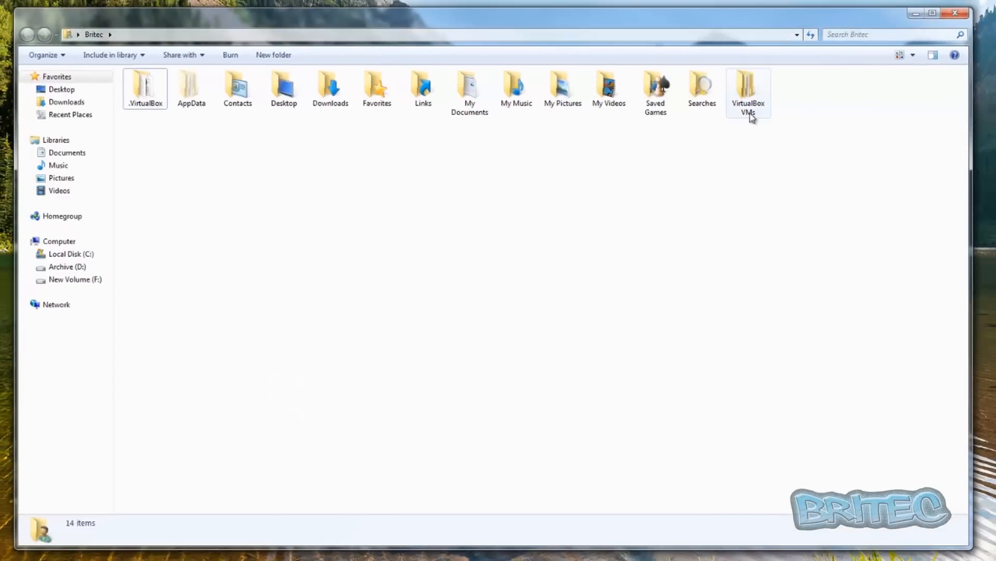
{"action": "mouse_move", "coordinate": [748, 117]}
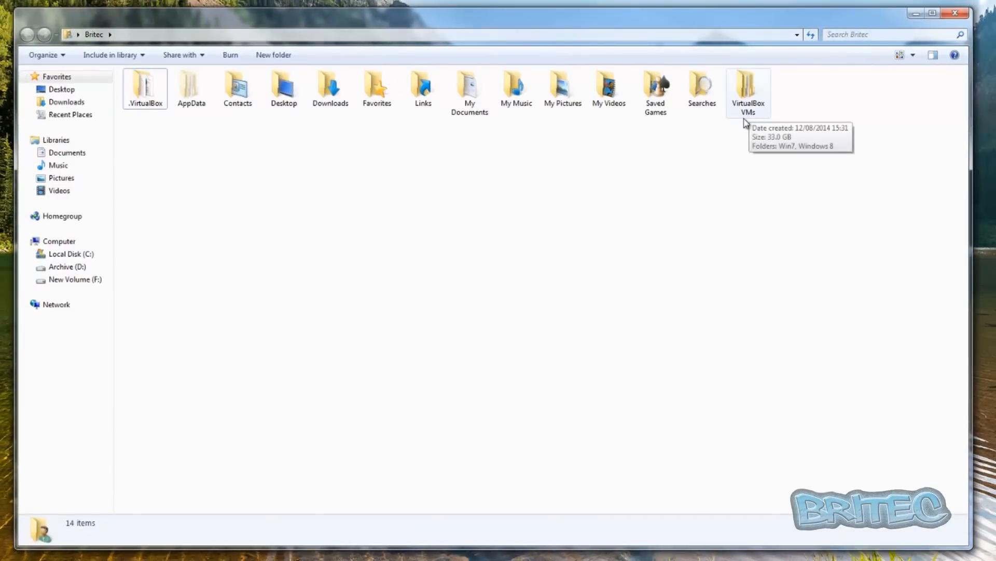
{"action": "double_click", "coordinate": [748, 88]}
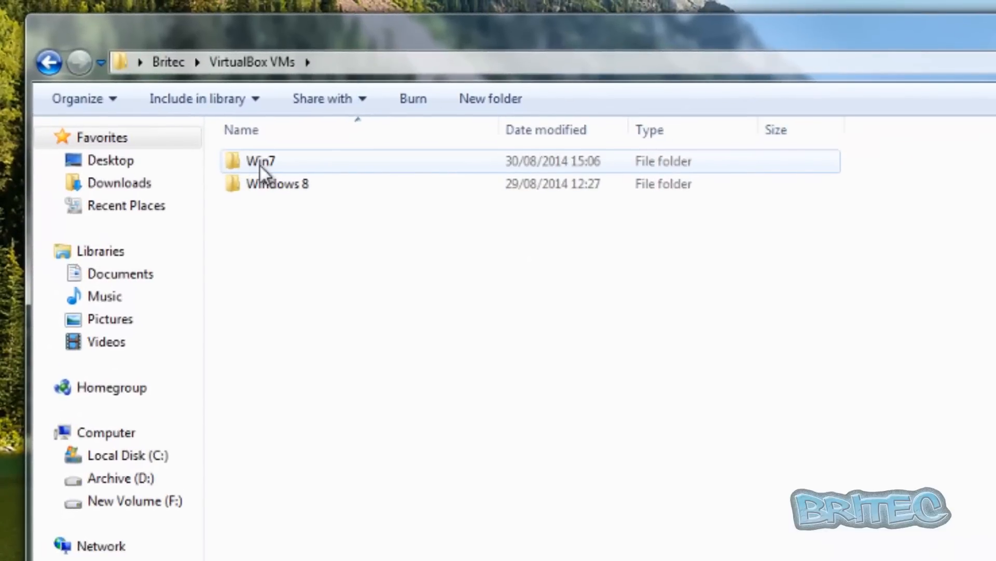
{"action": "double_click", "coordinate": [258, 161]}
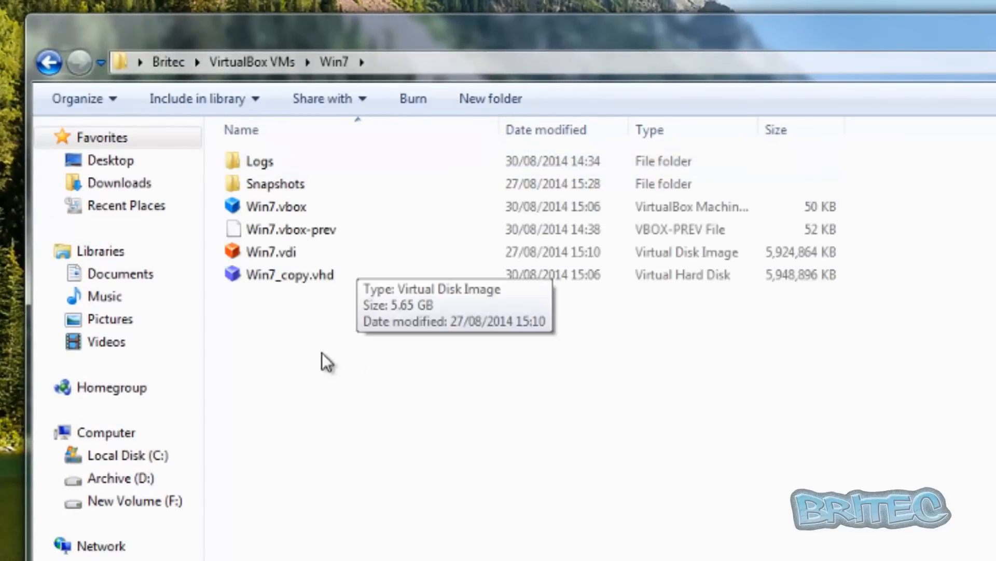
{"action": "left_click", "coordinate": [290, 274]}
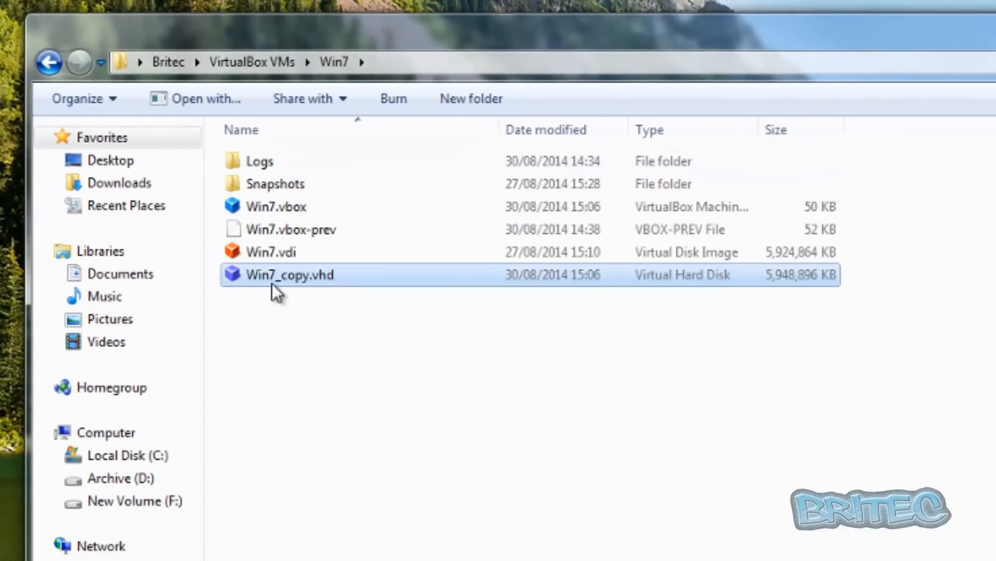
{"action": "mouse_move", "coordinate": [308, 289]}
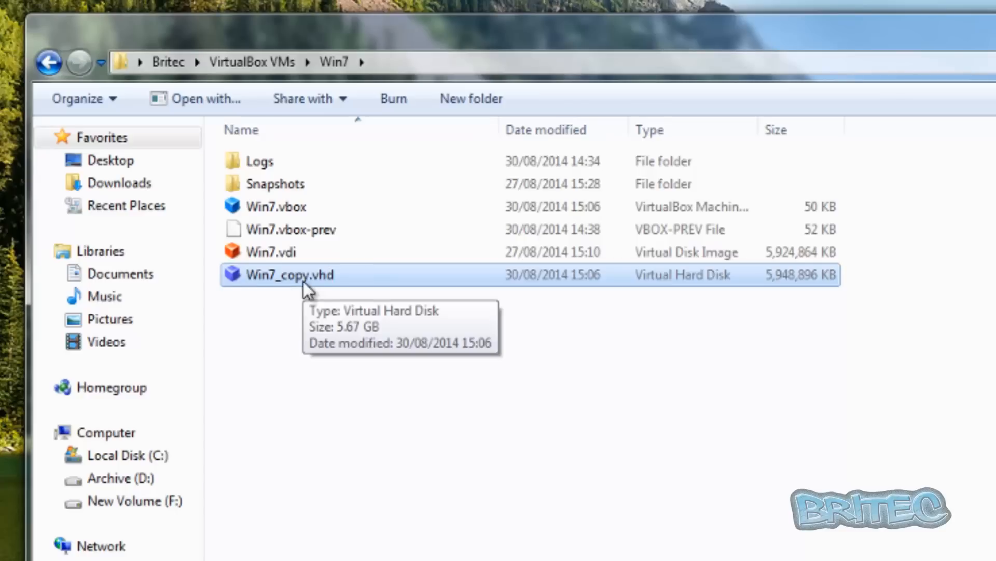
{"action": "mouse_move", "coordinate": [284, 293]}
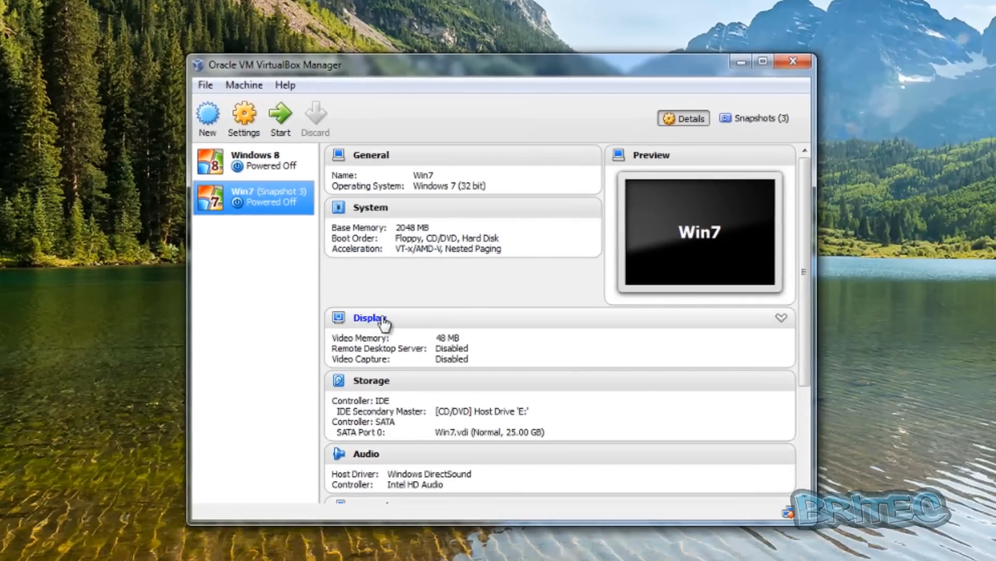
{"action": "mouse_move", "coordinate": [208, 118]}
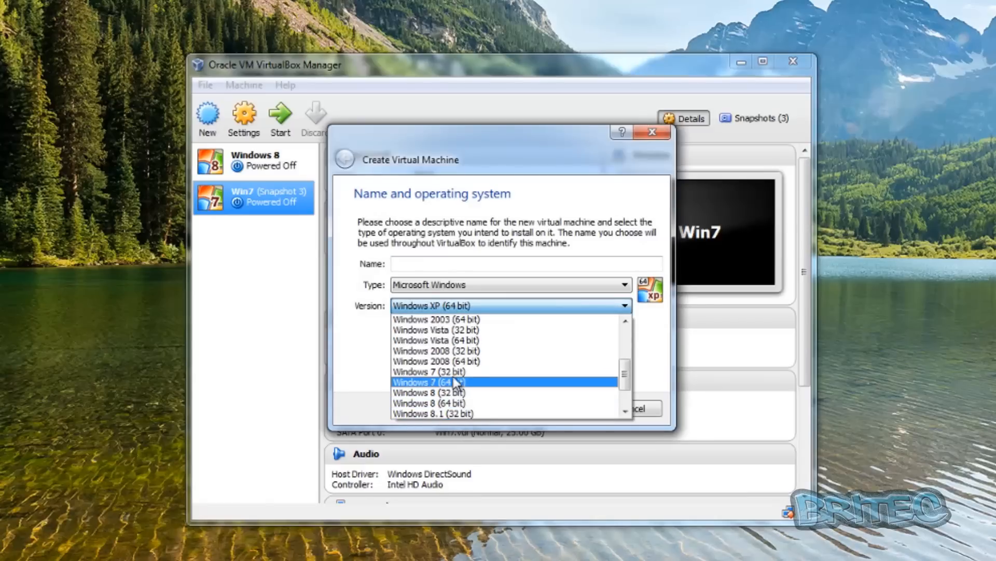
Name the machine 'te', version Windows 7 (32 bit), raise memory to about 2357 MB
{"action": "left_click", "coordinate": [429, 371]}
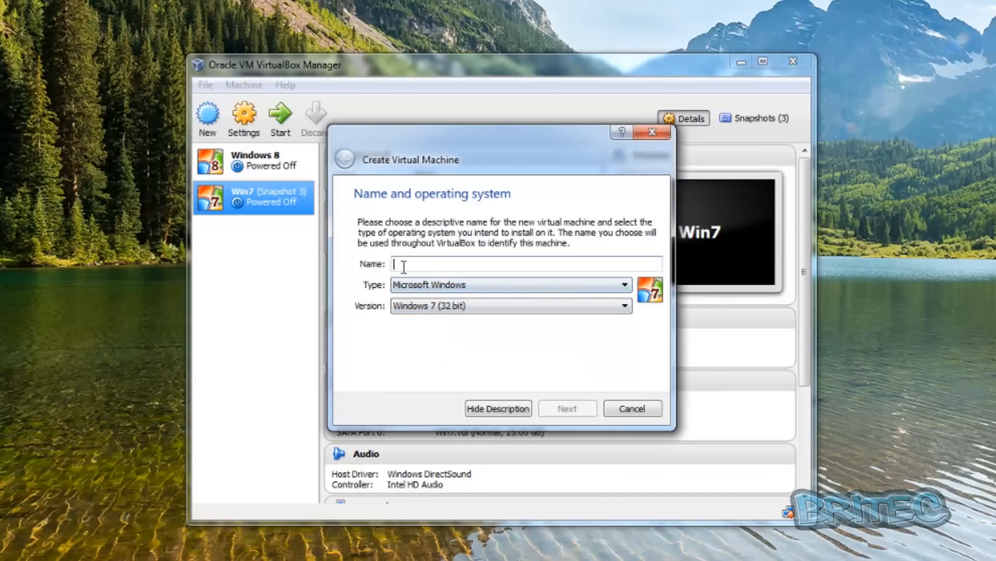
{"action": "type", "text": "te"}
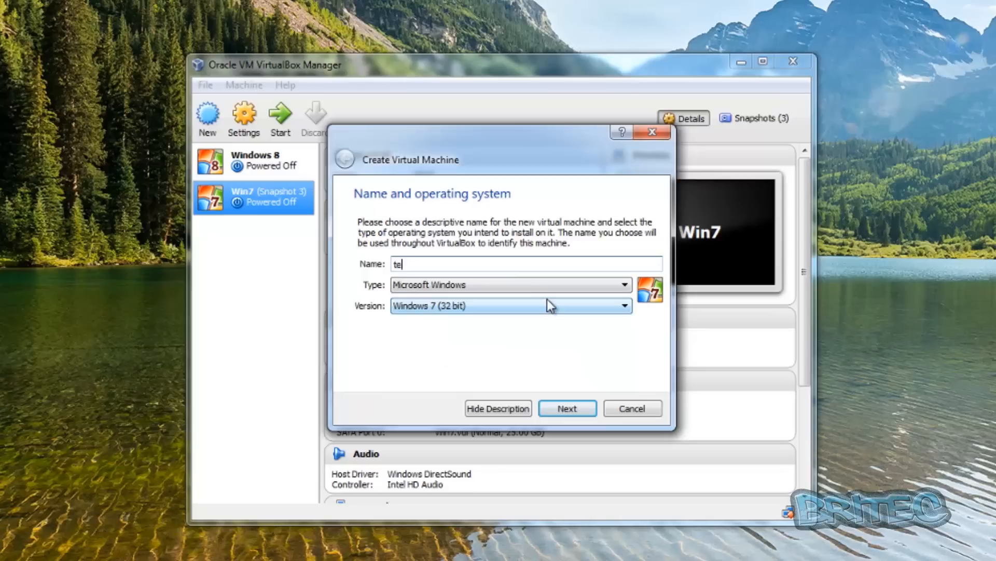
{"action": "left_click", "coordinate": [566, 408]}
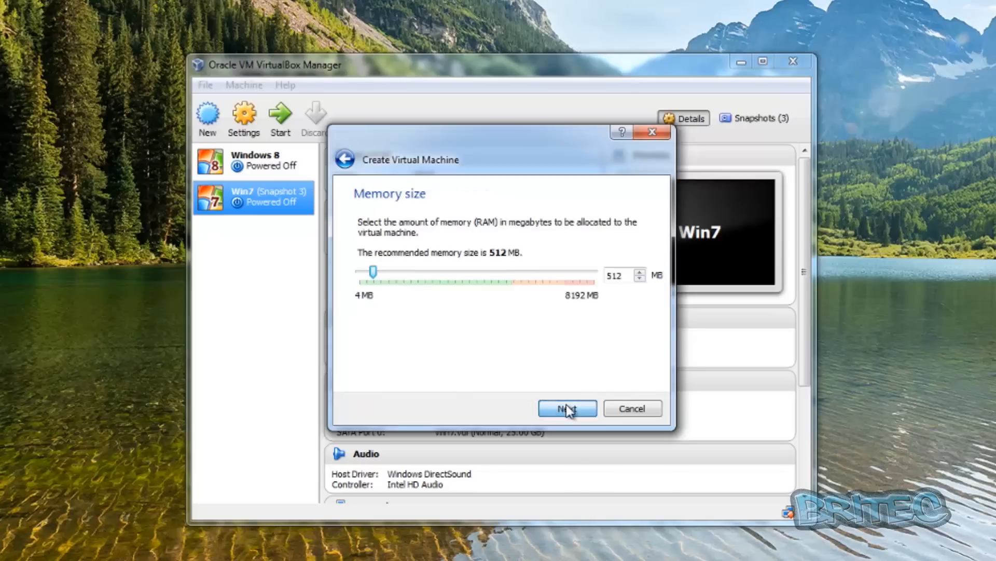
{"action": "left_click_drag", "start_coordinate": [373, 271], "coordinate": [427, 272]}
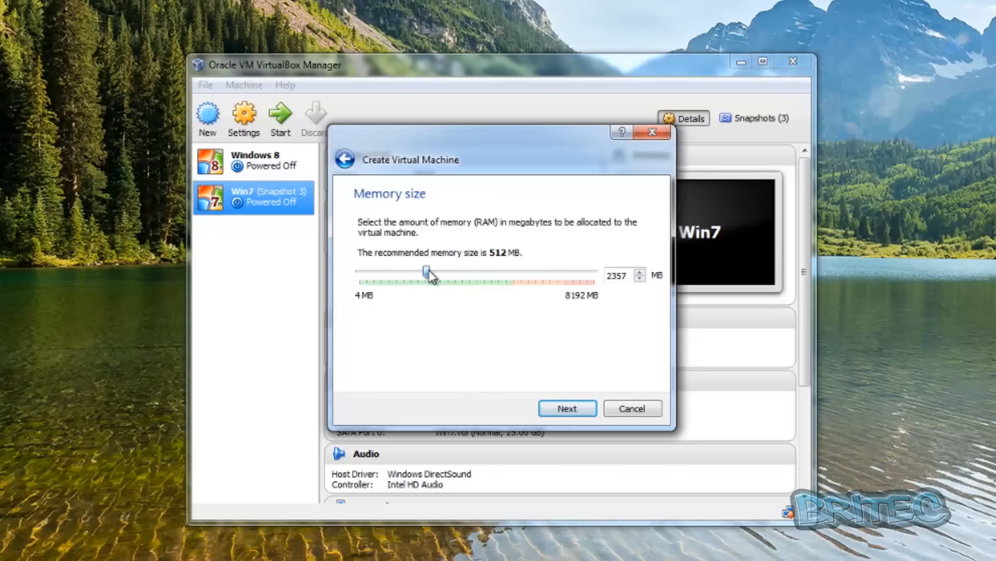
{"action": "left_click", "coordinate": [566, 408]}
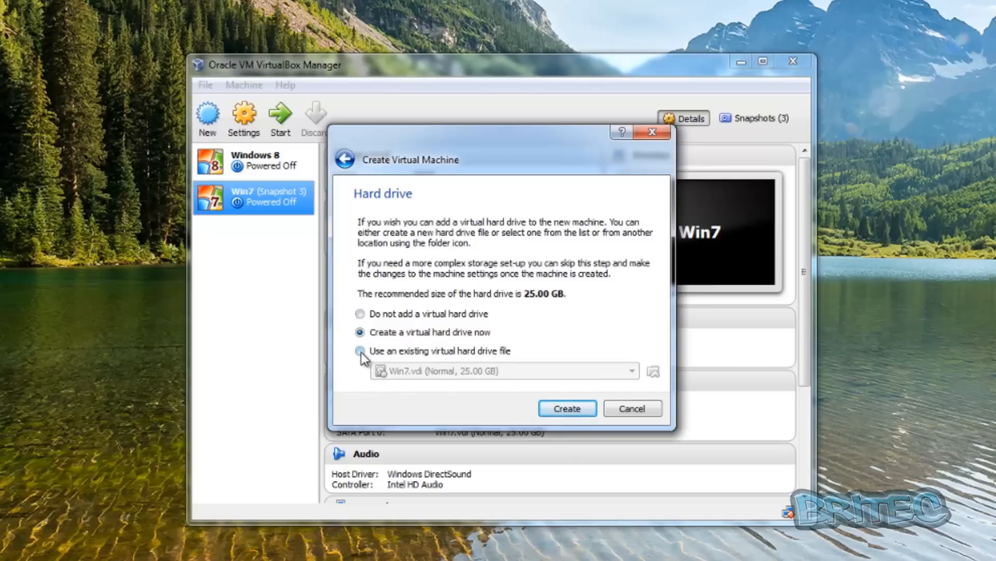
Choose an existing hard drive and browse to VirtualBox VMs\Win7\Win7_copy.vhd as the disk
{"action": "left_click", "coordinate": [361, 350]}
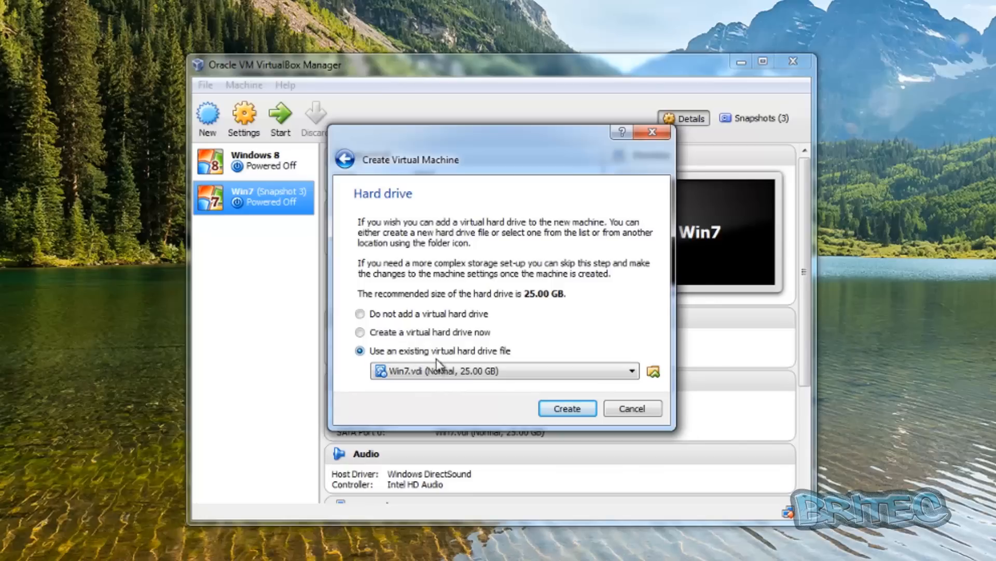
{"action": "mouse_move", "coordinate": [629, 374]}
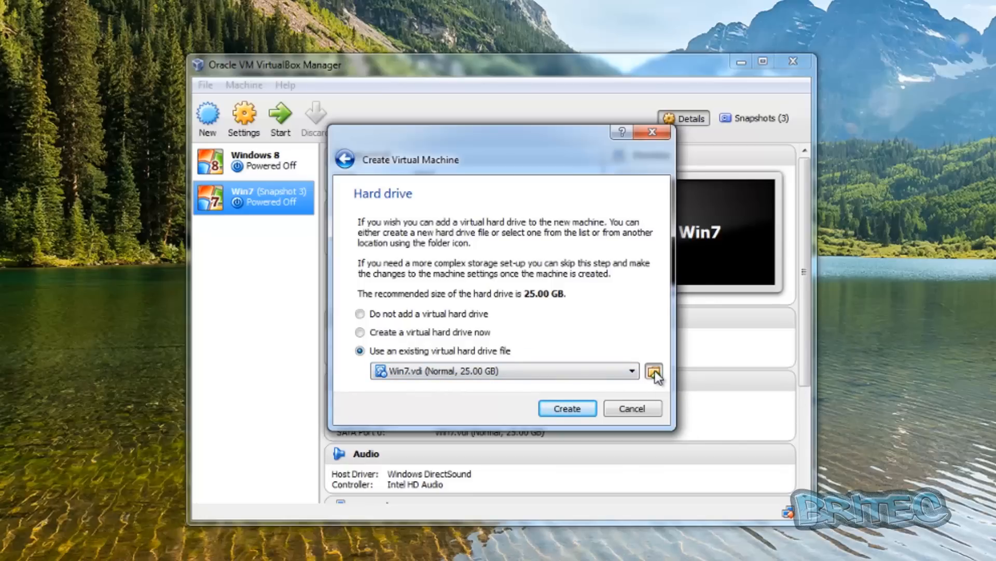
{"action": "left_click", "coordinate": [653, 371]}
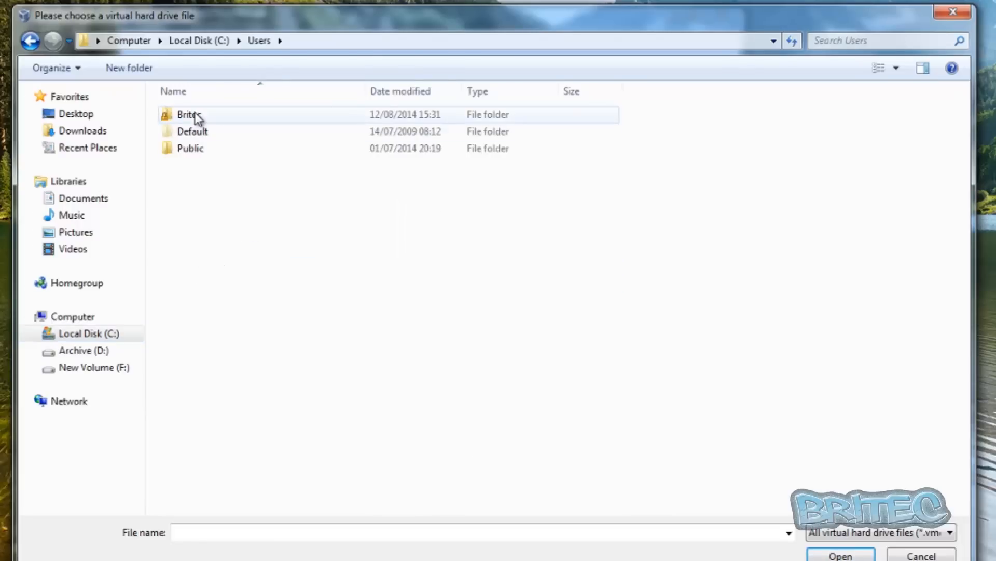
{"action": "double_click", "coordinate": [188, 114]}
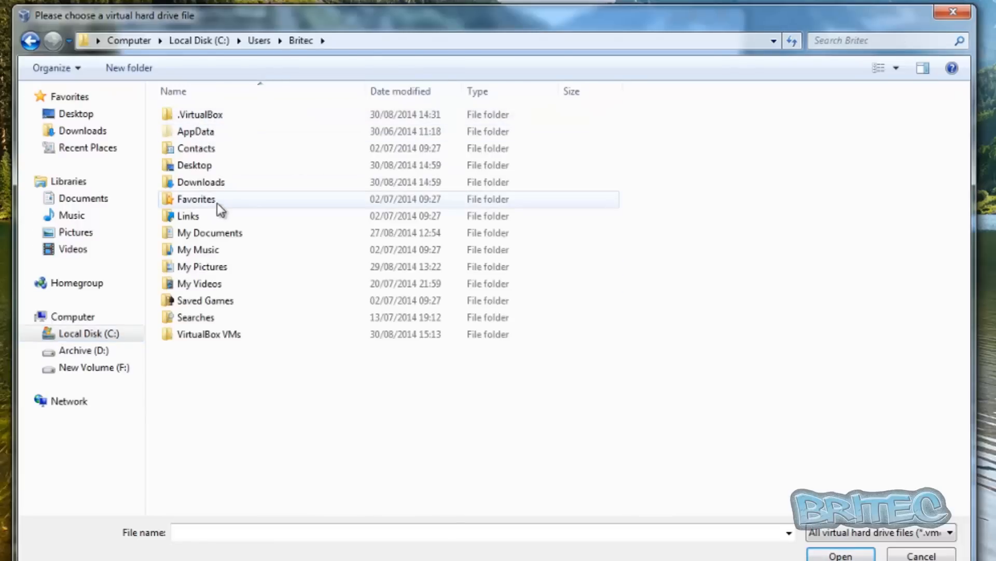
{"action": "mouse_move", "coordinate": [208, 334]}
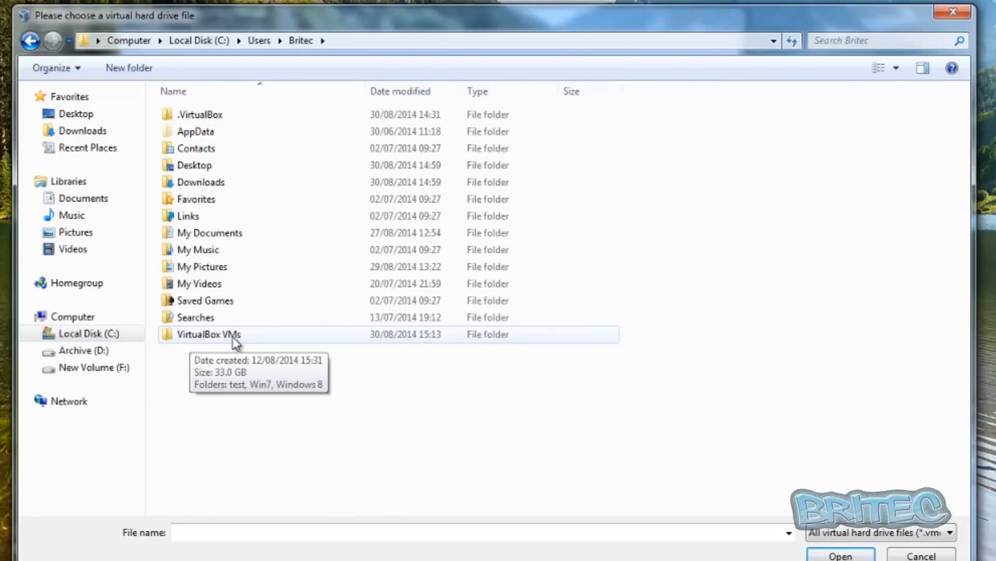
{"action": "double_click", "coordinate": [209, 334]}
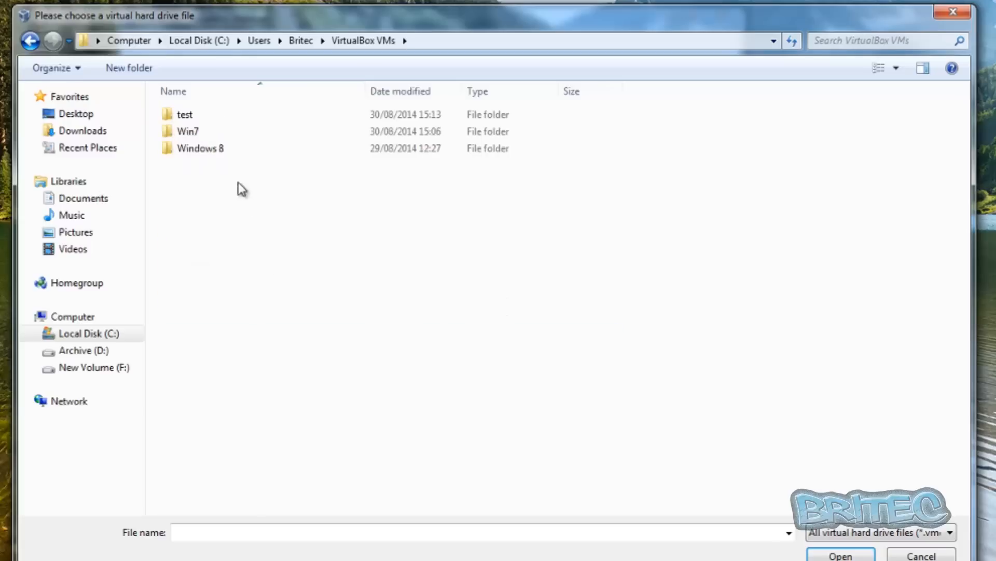
{"action": "left_click", "coordinate": [188, 131]}
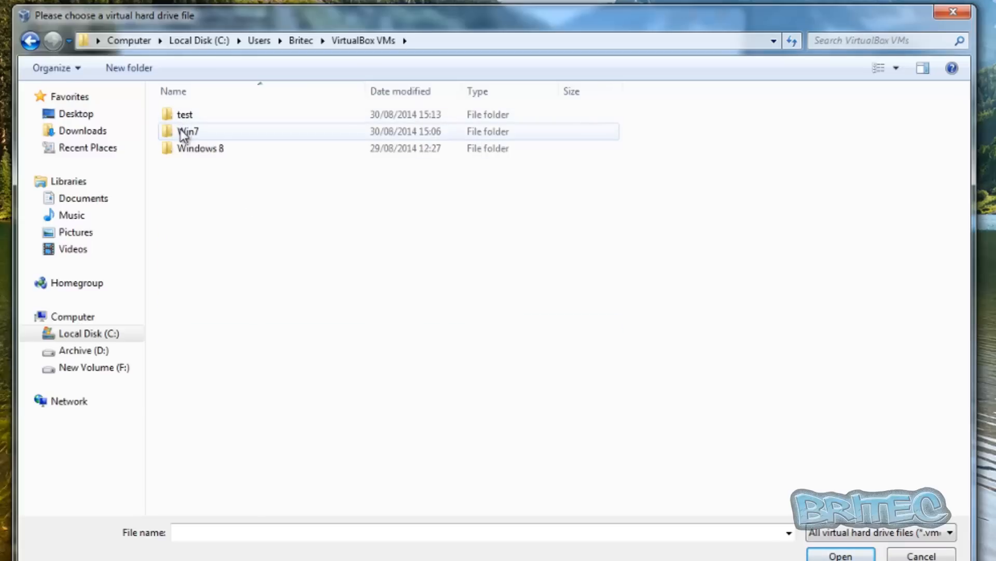
{"action": "double_click", "coordinate": [188, 131]}
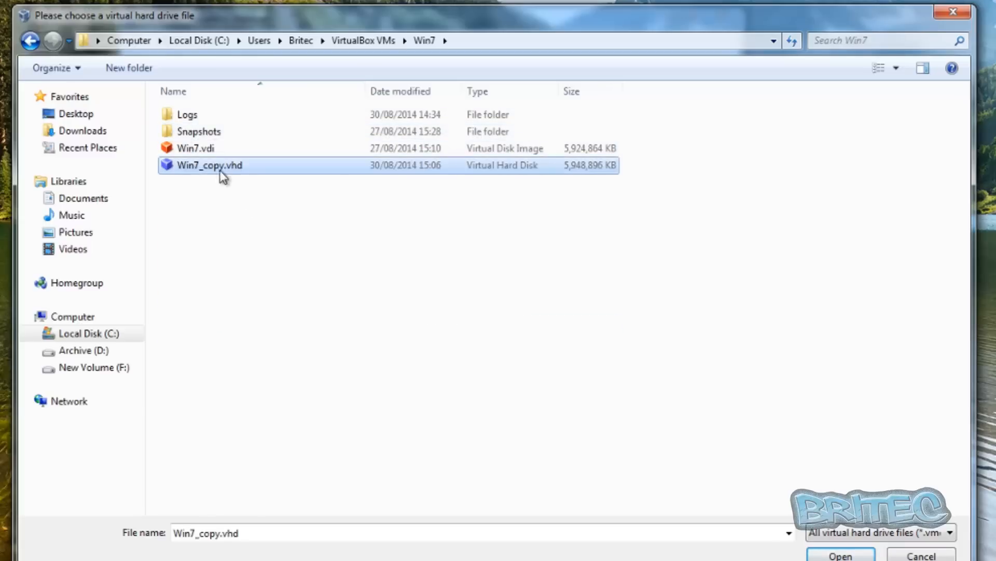
{"action": "left_click", "coordinate": [840, 555]}
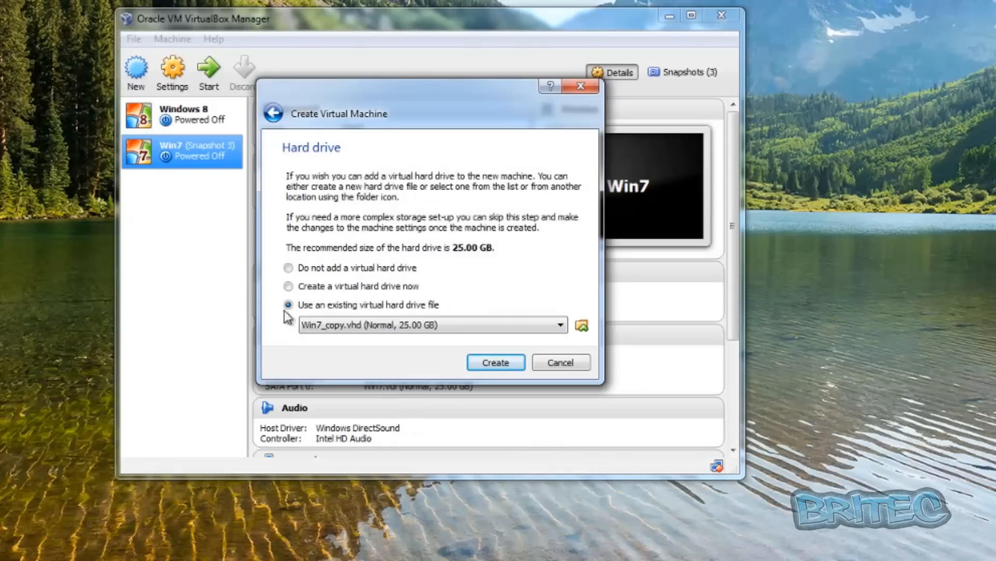
Create the test VM, start it, and choose Start Windows Normally to reach the Windows 7 desktop
{"action": "left_click", "coordinate": [496, 362]}
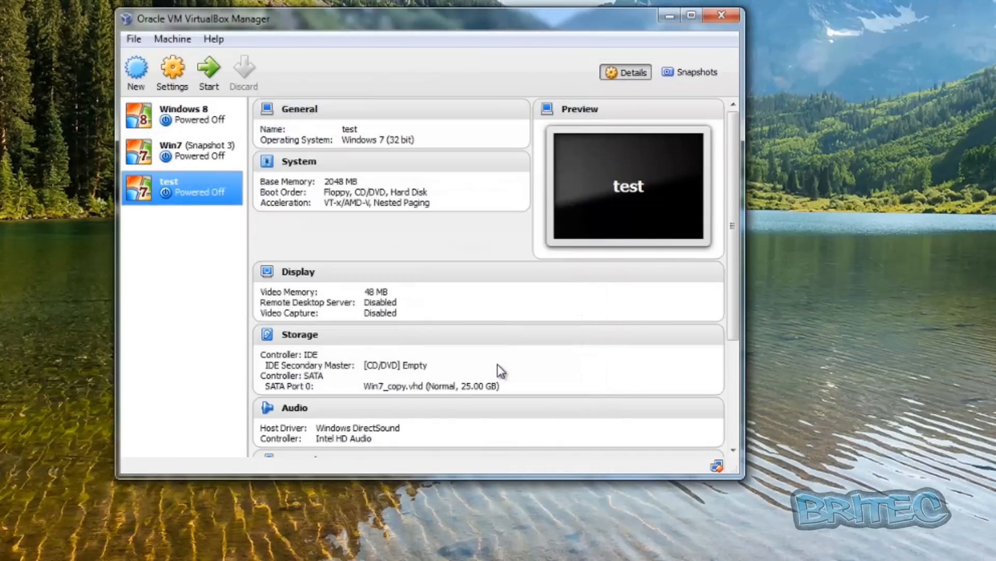
{"action": "mouse_move", "coordinate": [197, 195]}
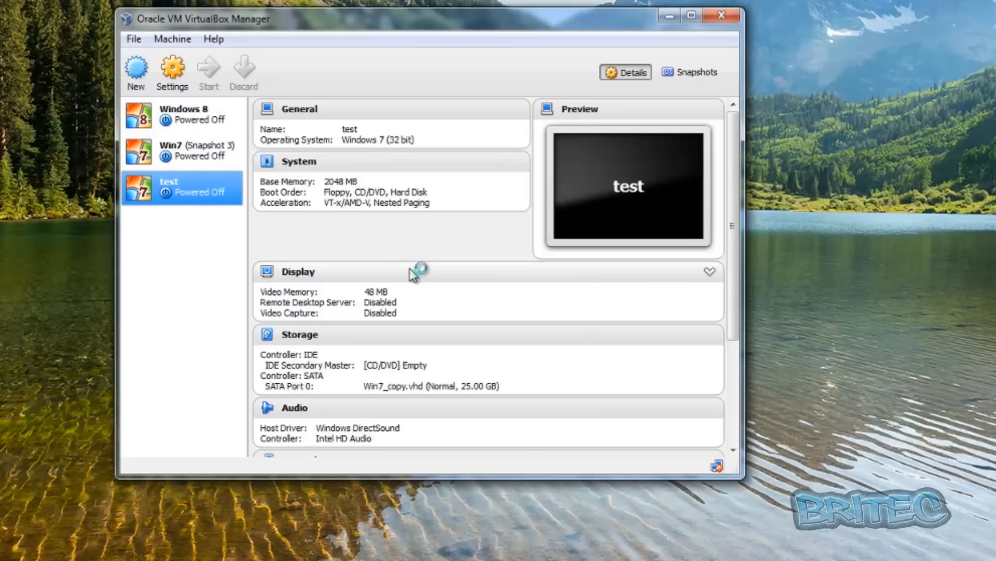
{"action": "left_click", "coordinate": [209, 73]}
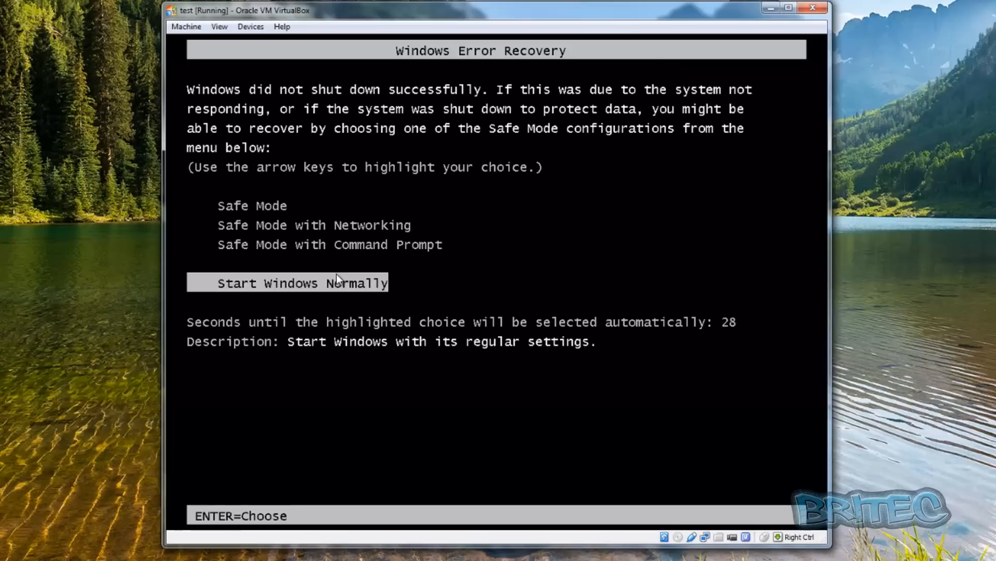
{"action": "key", "text": "enter"}
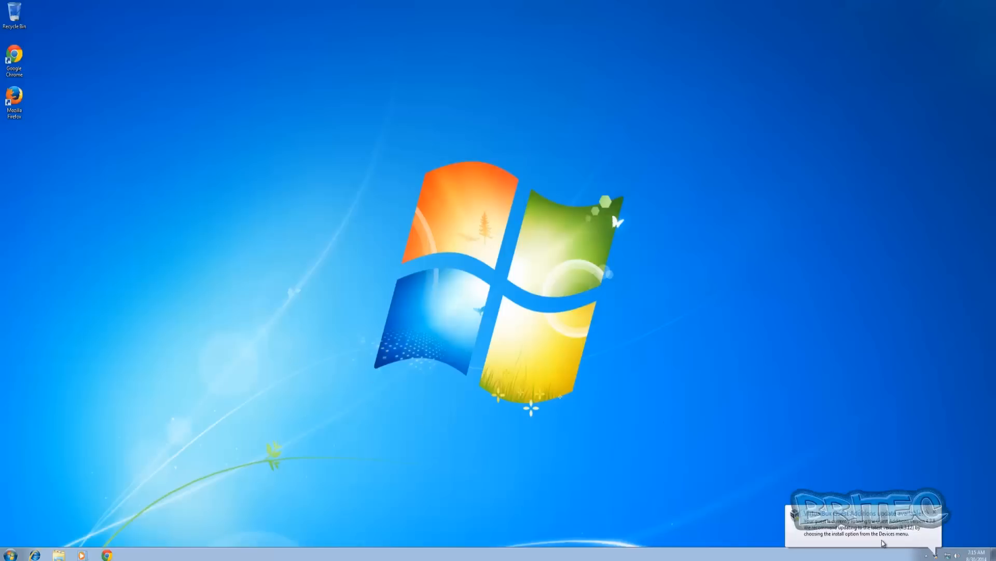
{"action": "mouse_move", "coordinate": [372, 386]}
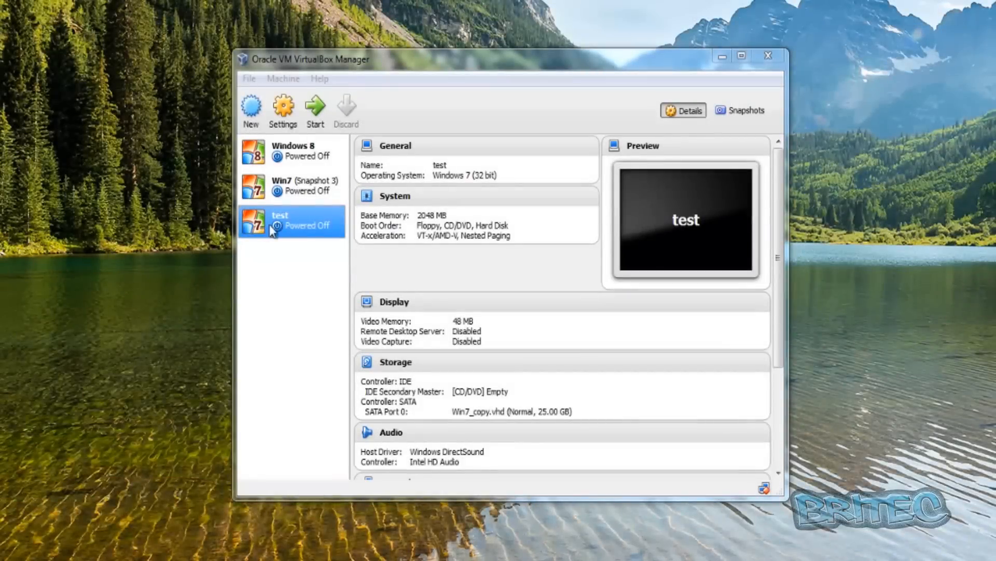
{"action": "mouse_move", "coordinate": [270, 230]}
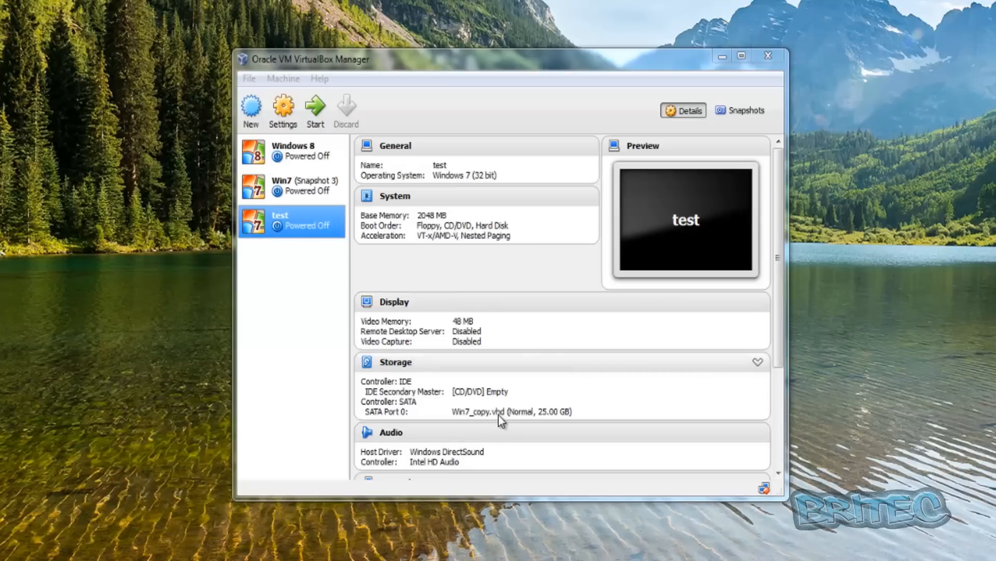
{"action": "mouse_move", "coordinate": [711, 240]}
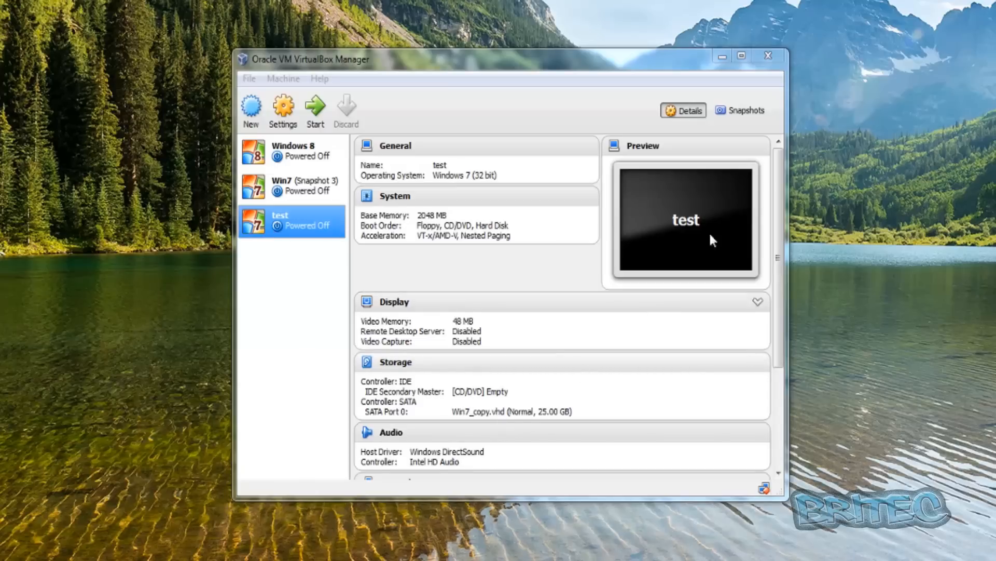
{"action": "mouse_move", "coordinate": [520, 401]}
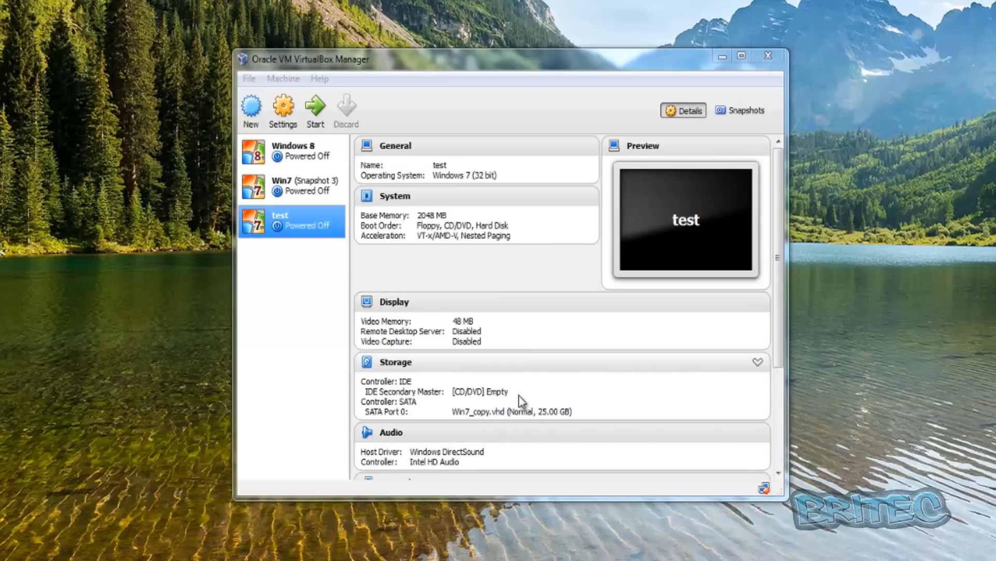